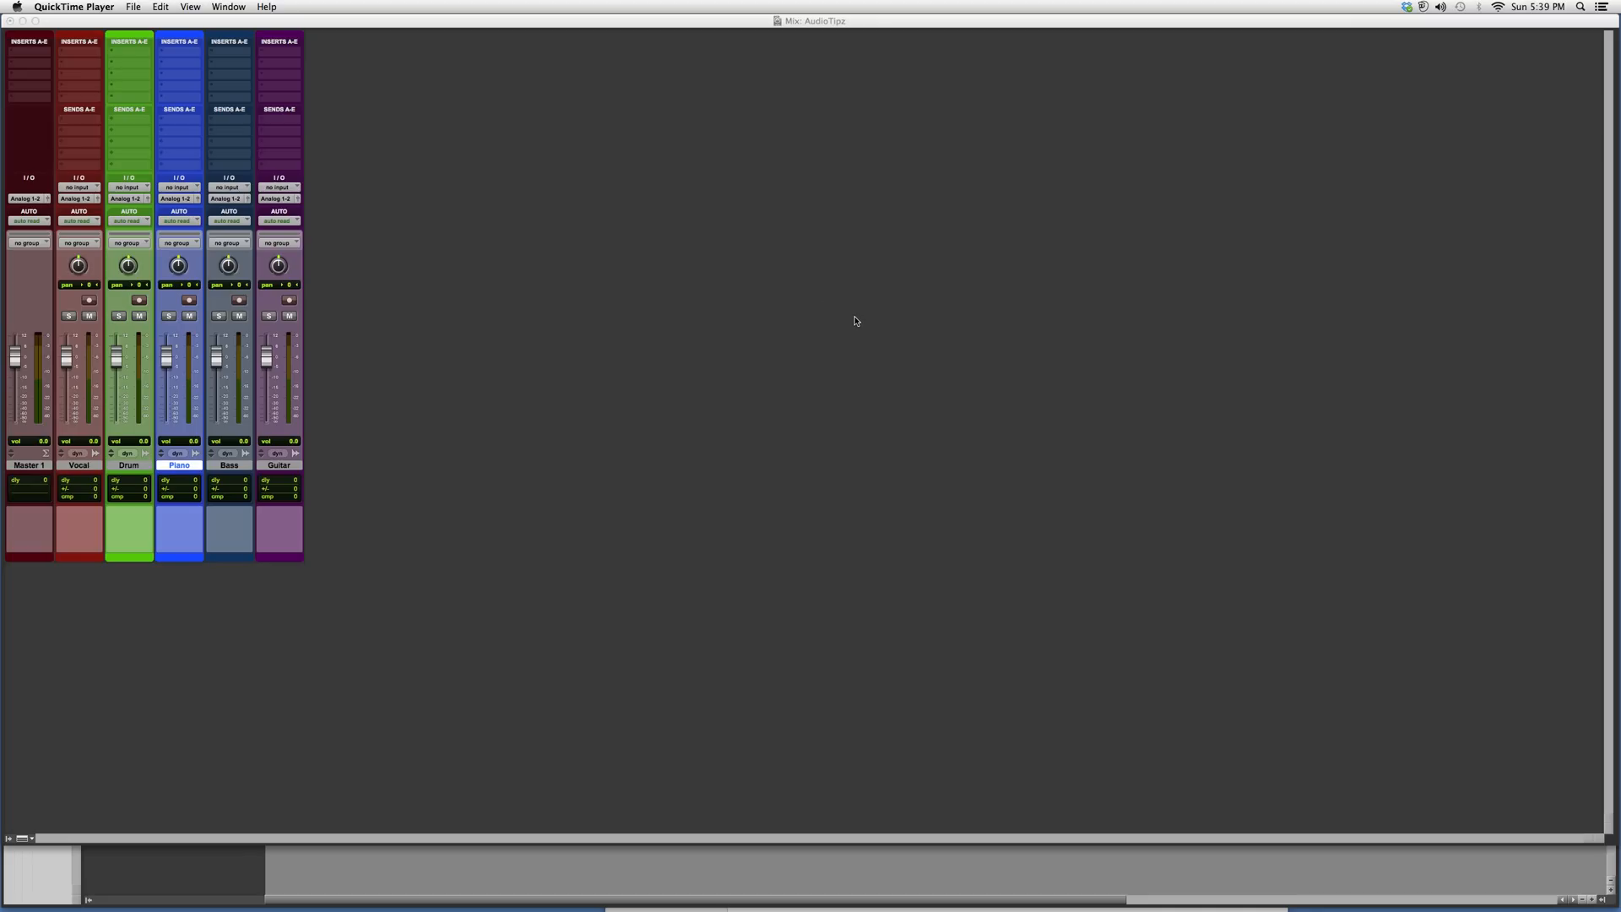
{"action": "mouse_move", "coordinate": [843, 316]}
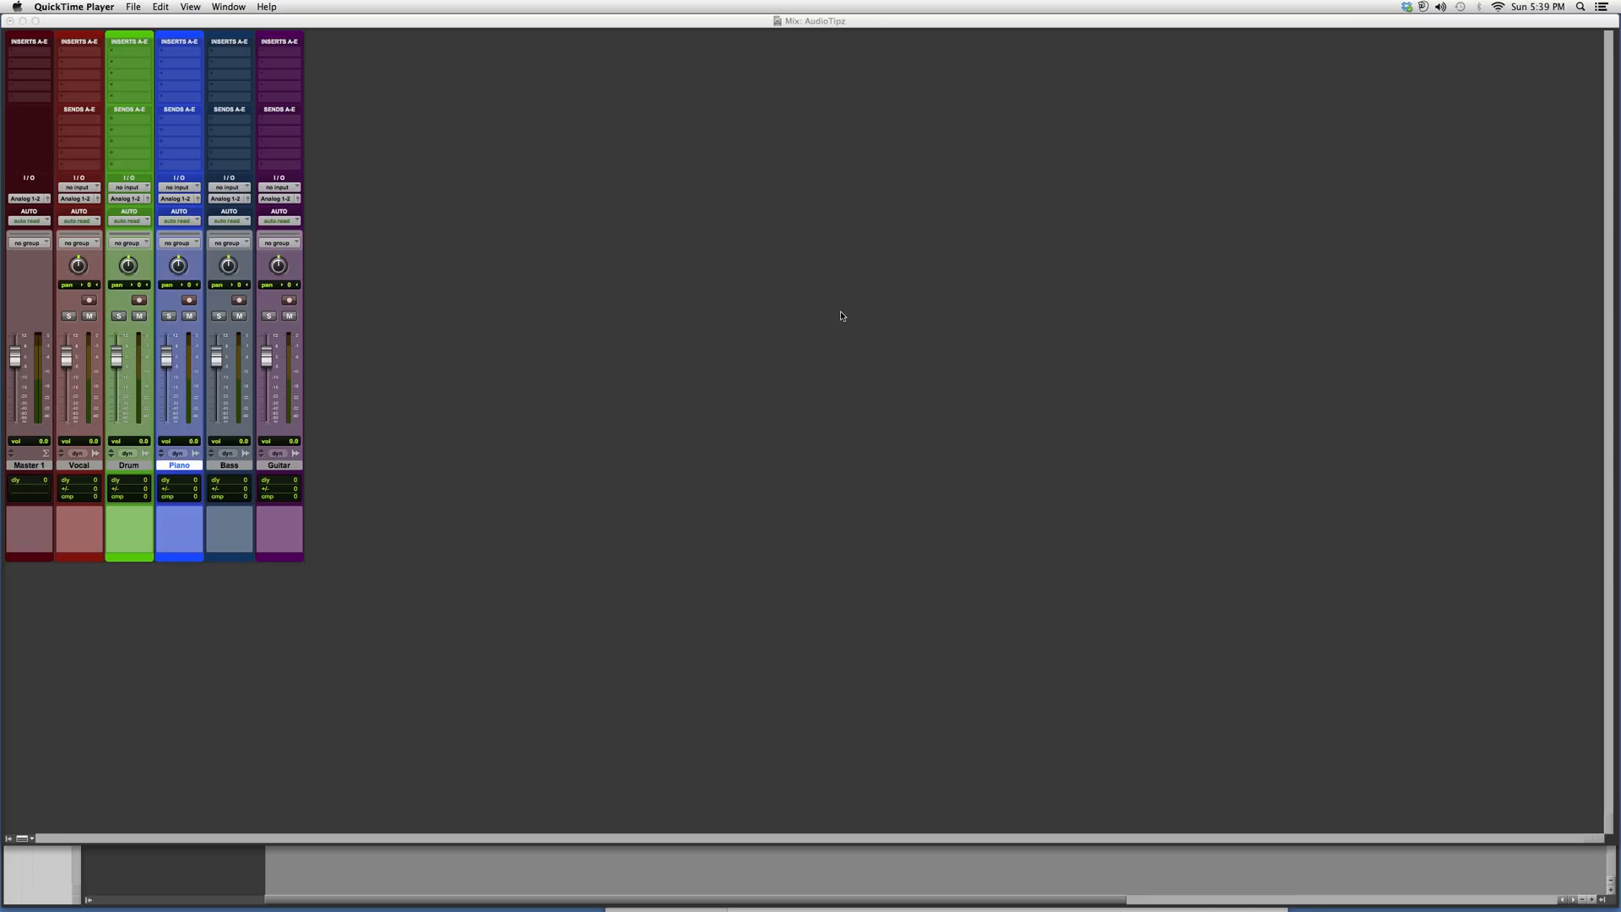
{"action": "mouse_move", "coordinate": [843, 323]}
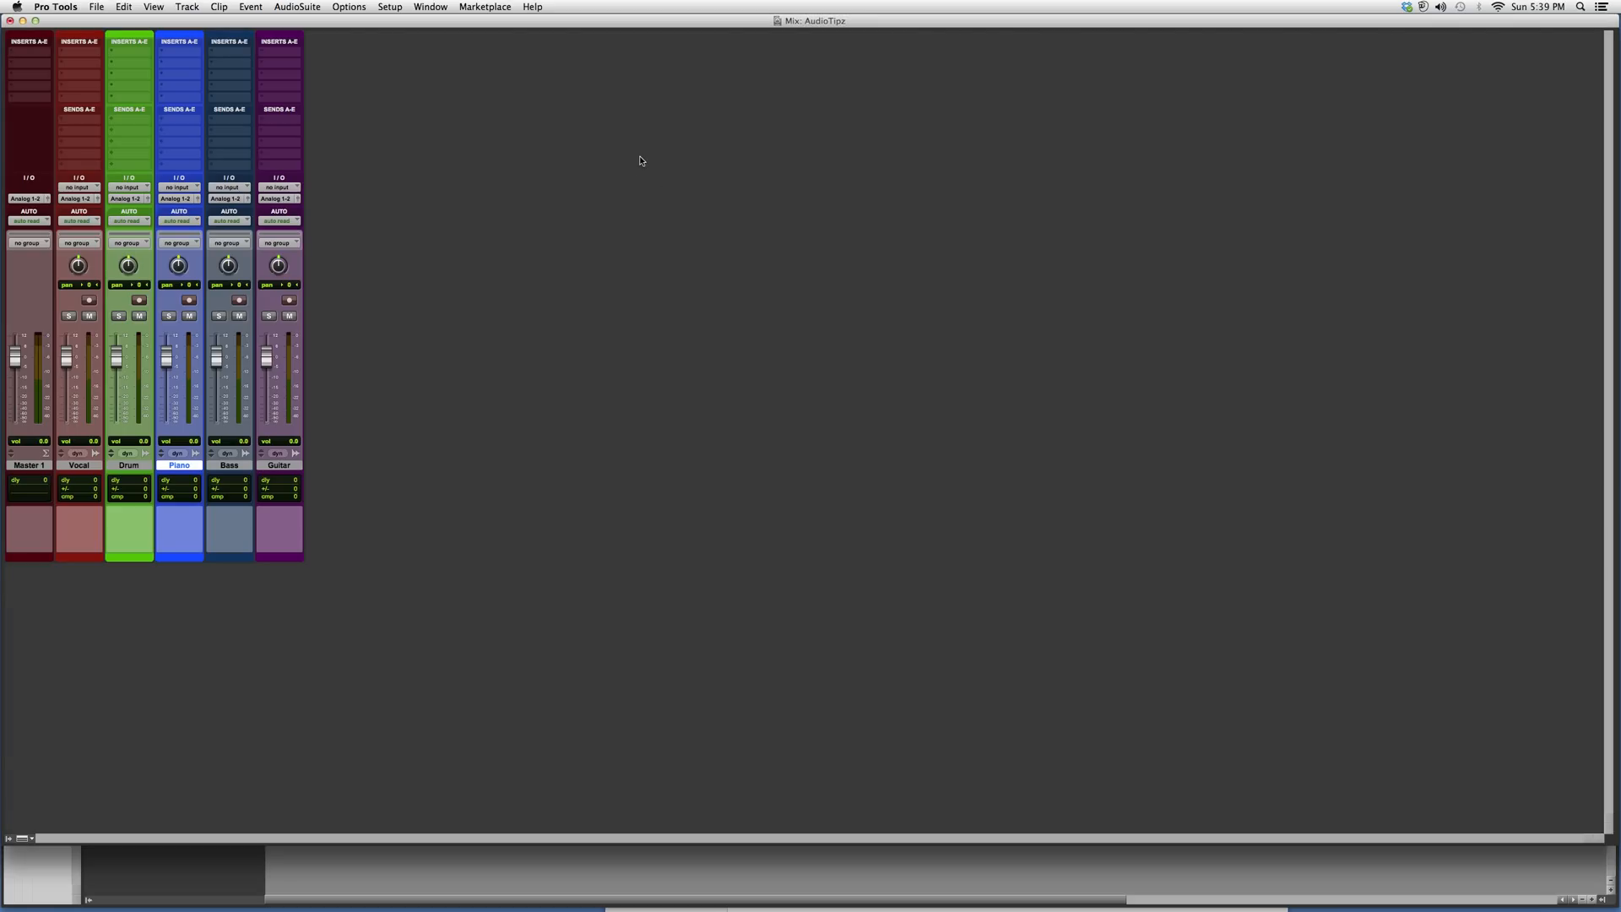
{"action": "mouse_move", "coordinate": [477, 244]}
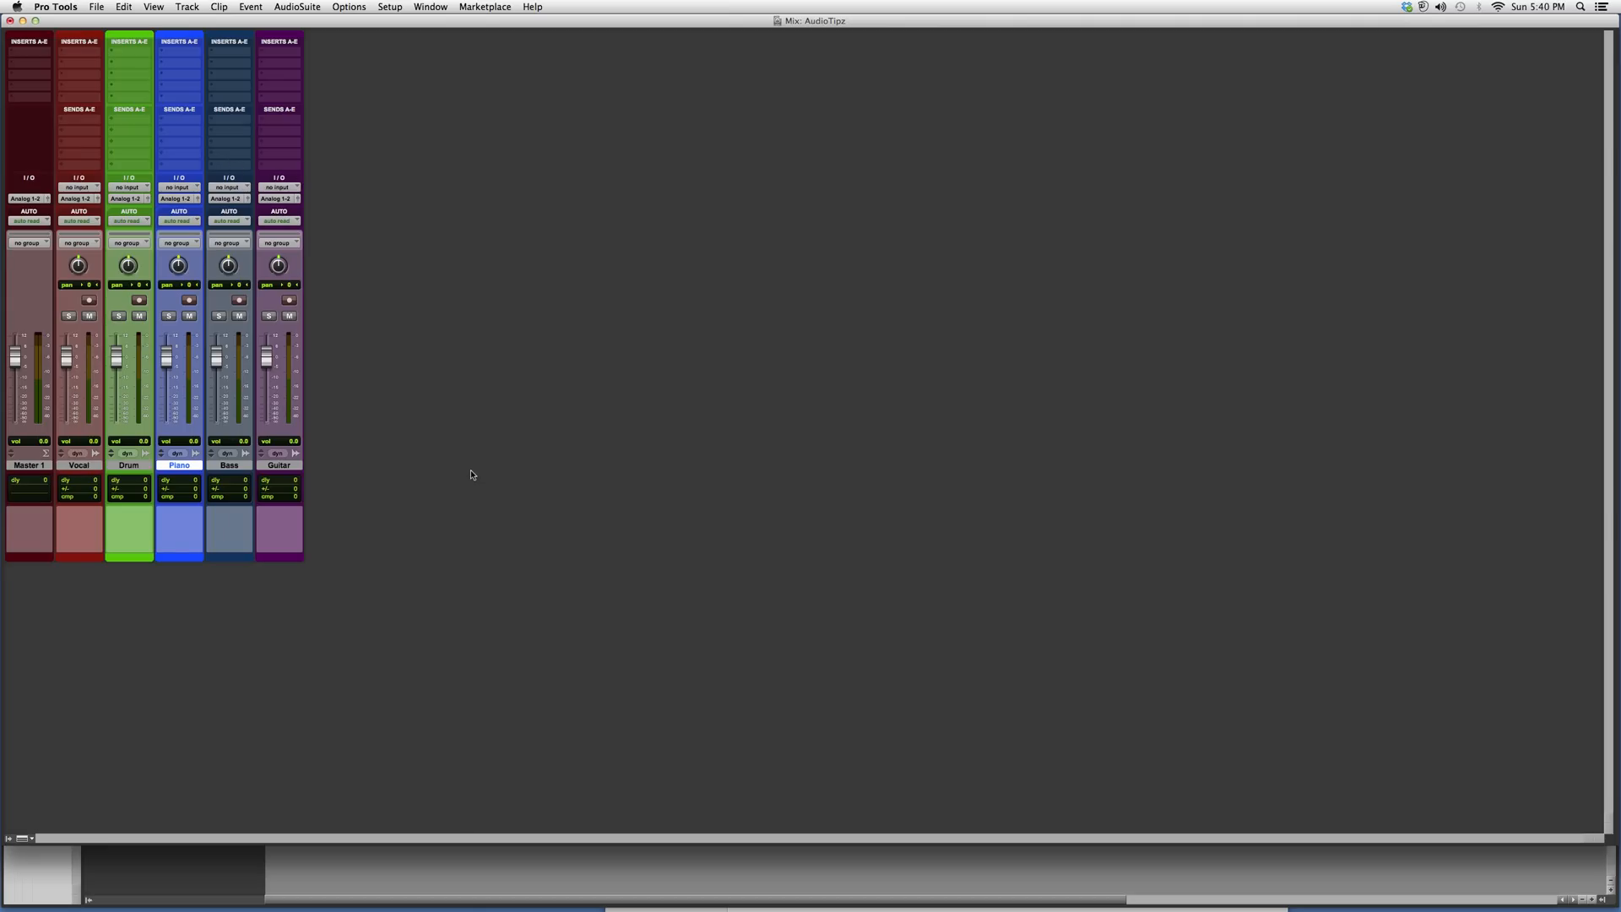
{"action": "mouse_move", "coordinate": [309, 473]}
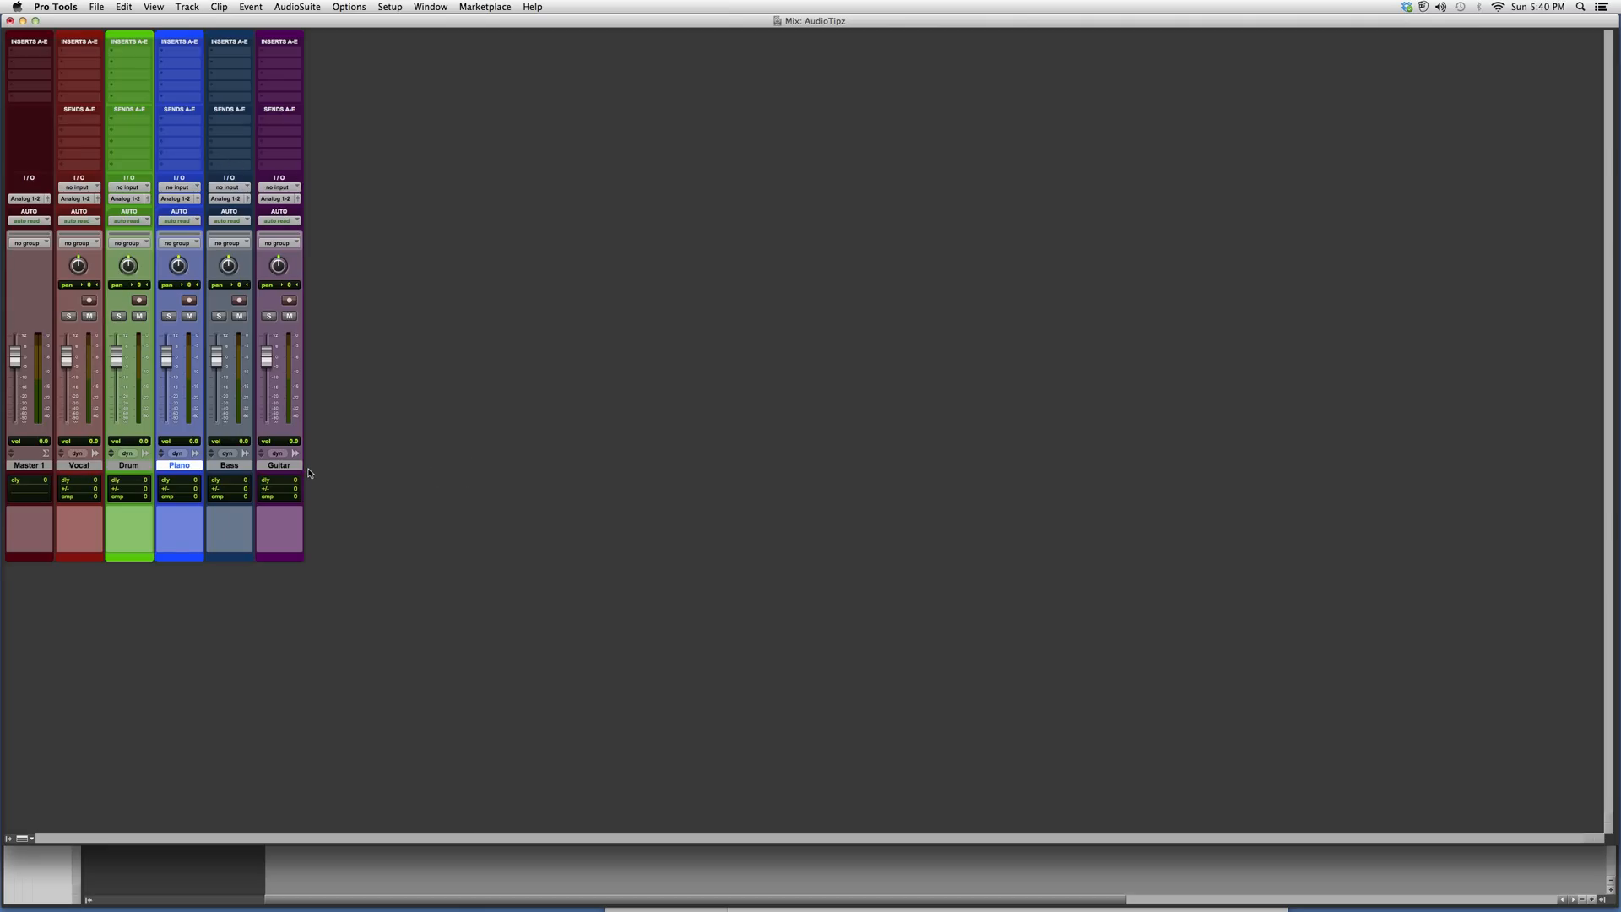
Step: Insert the API-560 mono EQ on the Guitar track's first insert slot
{"action": "double_click", "coordinate": [278, 464]}
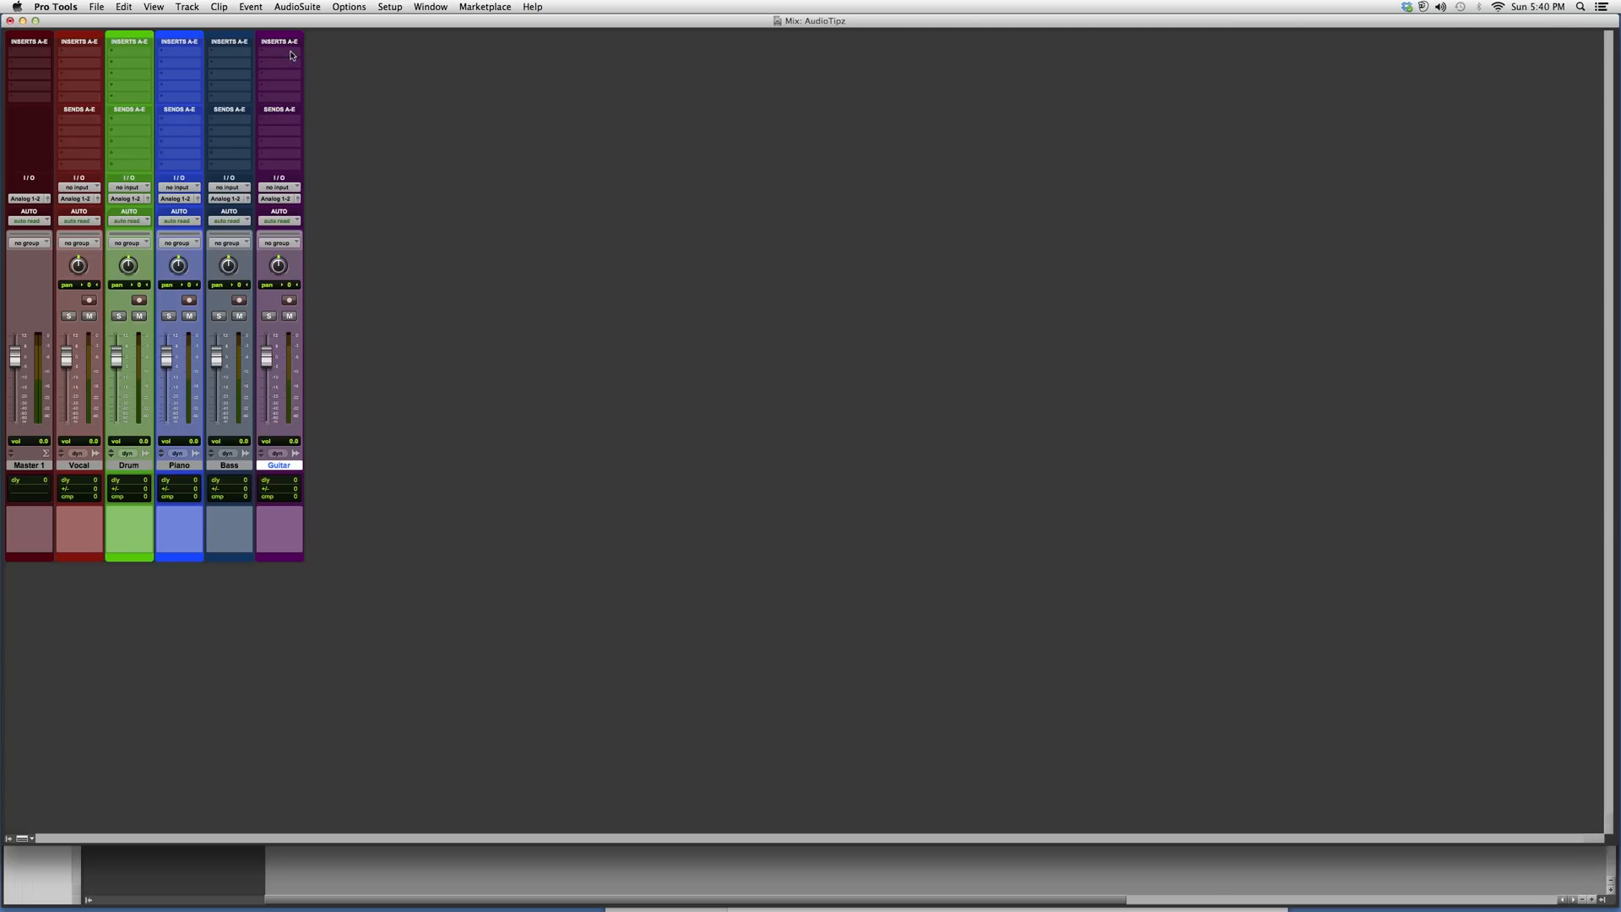
{"action": "left_click", "coordinate": [291, 52]}
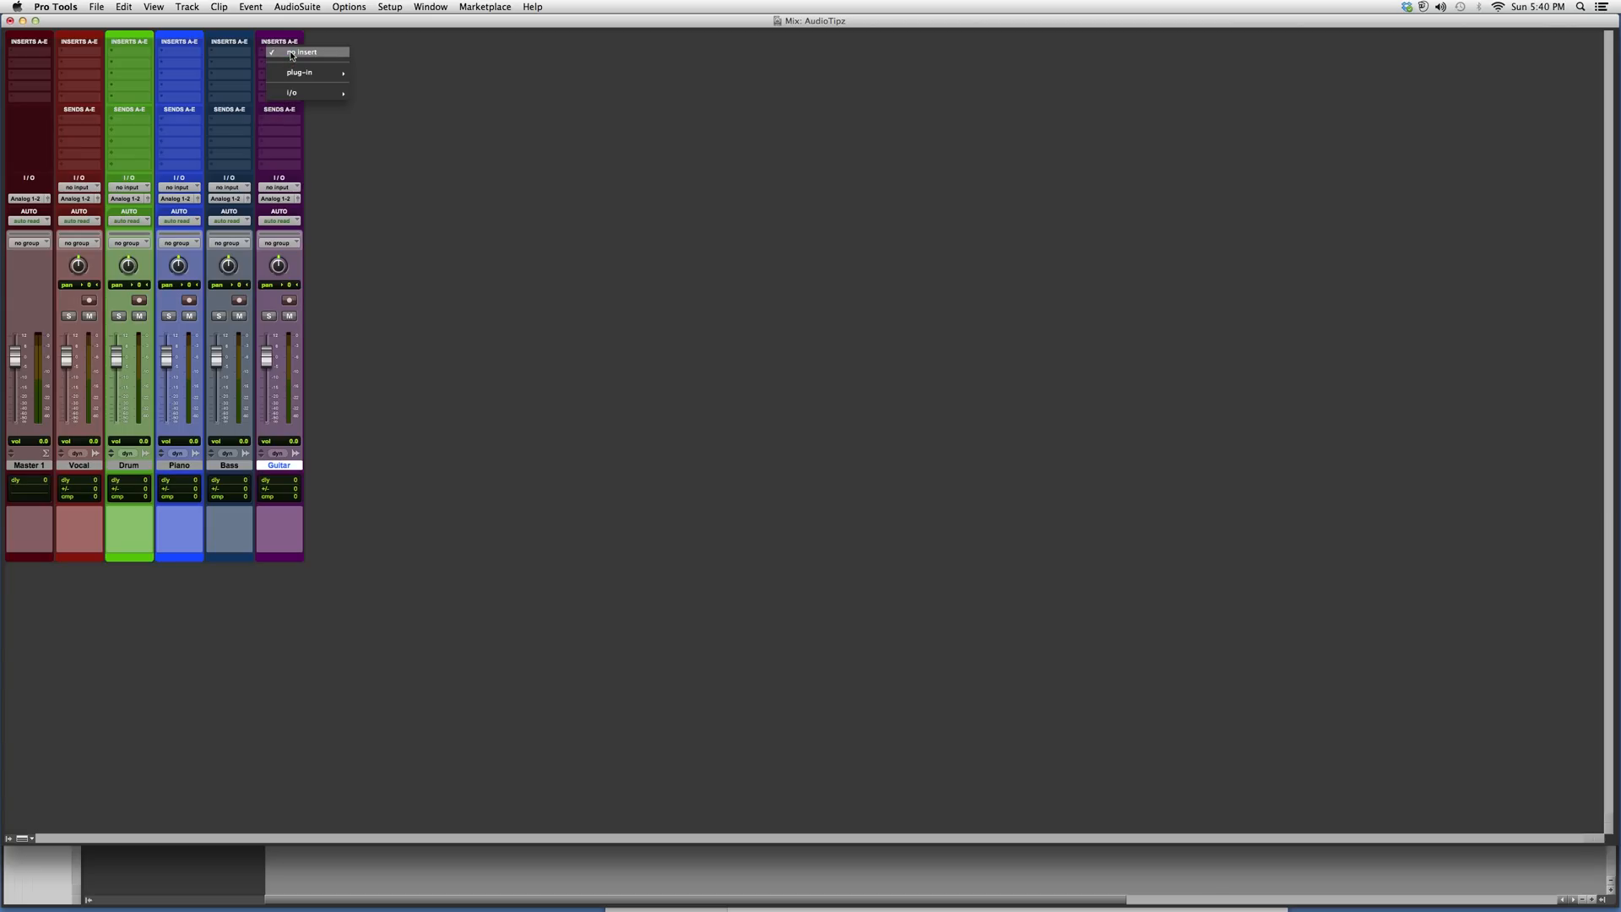
{"action": "mouse_move", "coordinate": [308, 72]}
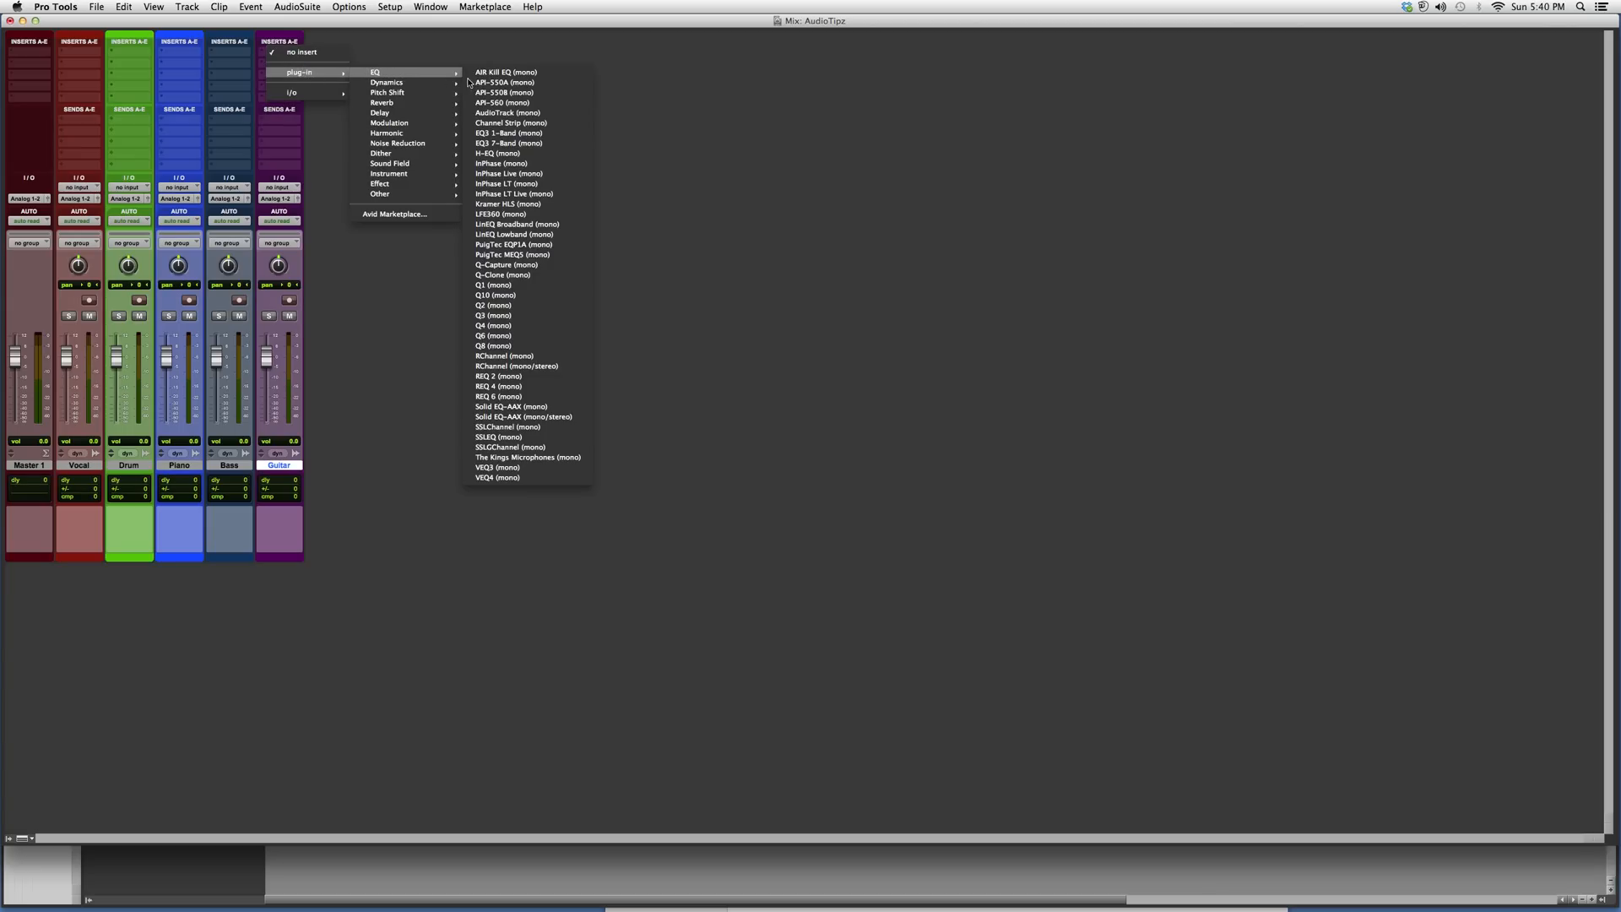
{"action": "left_click", "coordinate": [497, 102]}
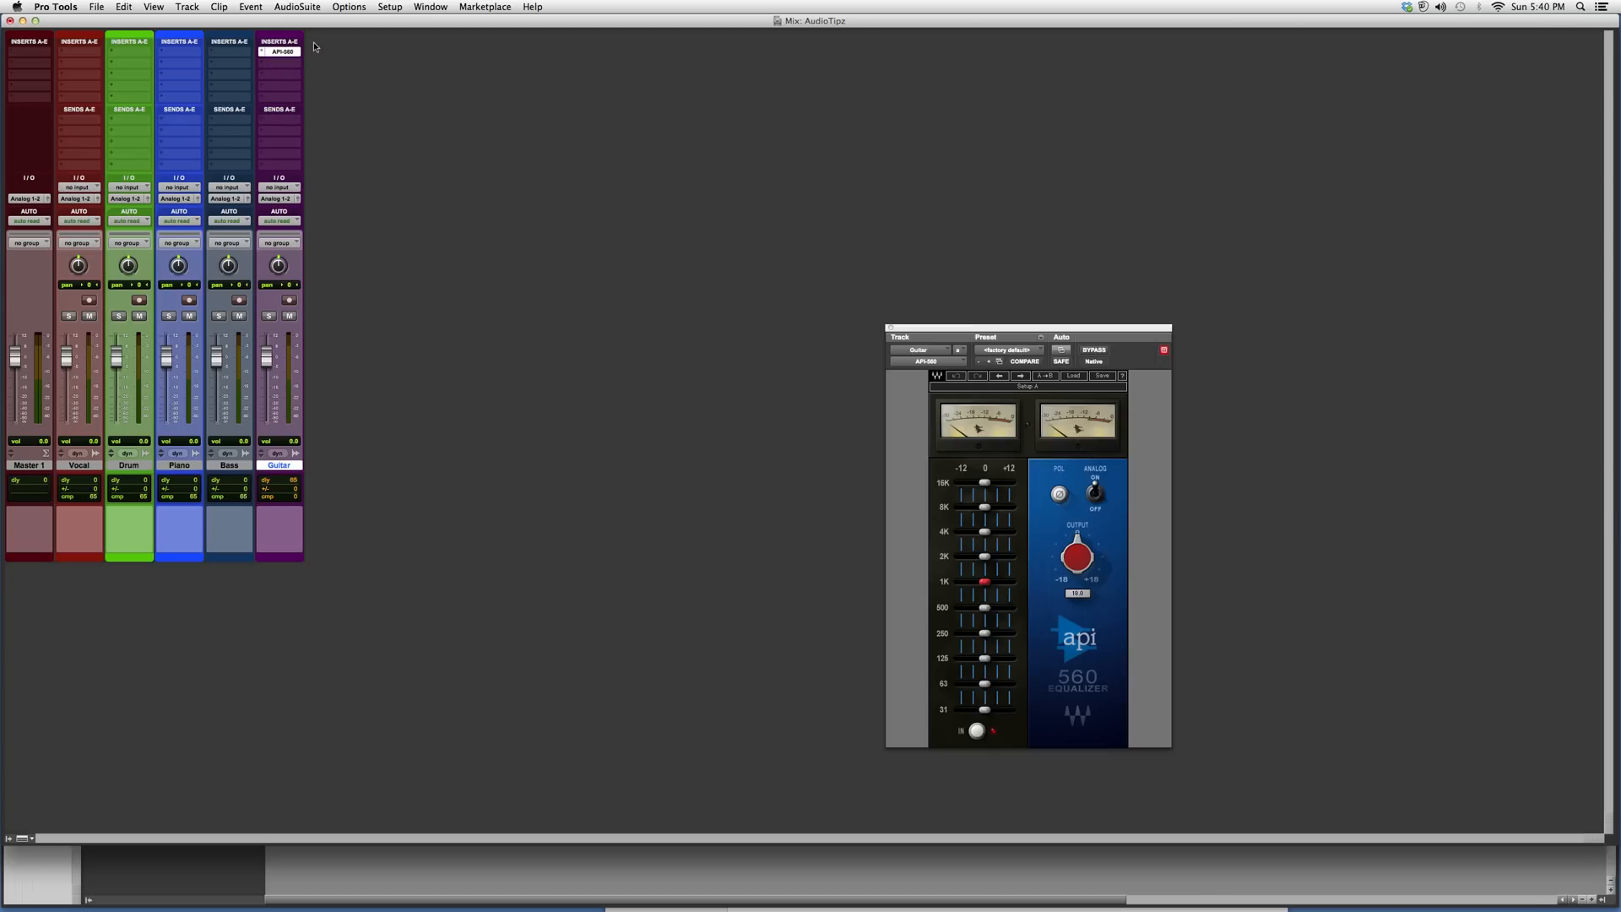
Step: Drag the API-560 plugin window upward and slightly to the right
{"action": "left_click_drag", "start_coordinate": [1027, 328], "coordinate": [1045, 225]}
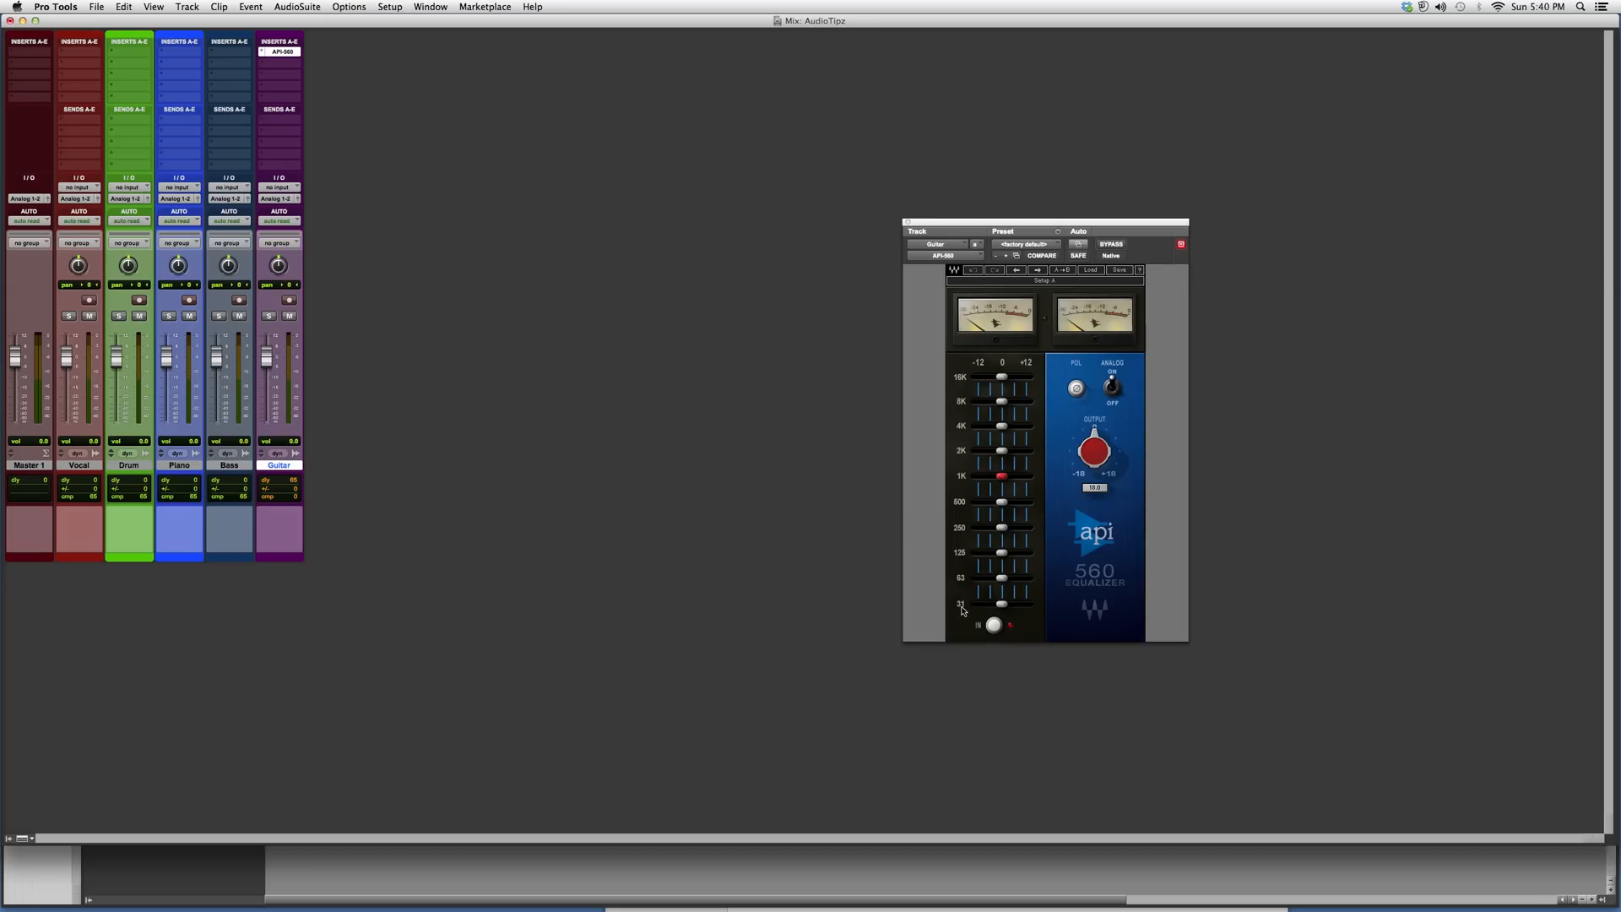
{"action": "mouse_move", "coordinate": [962, 564]}
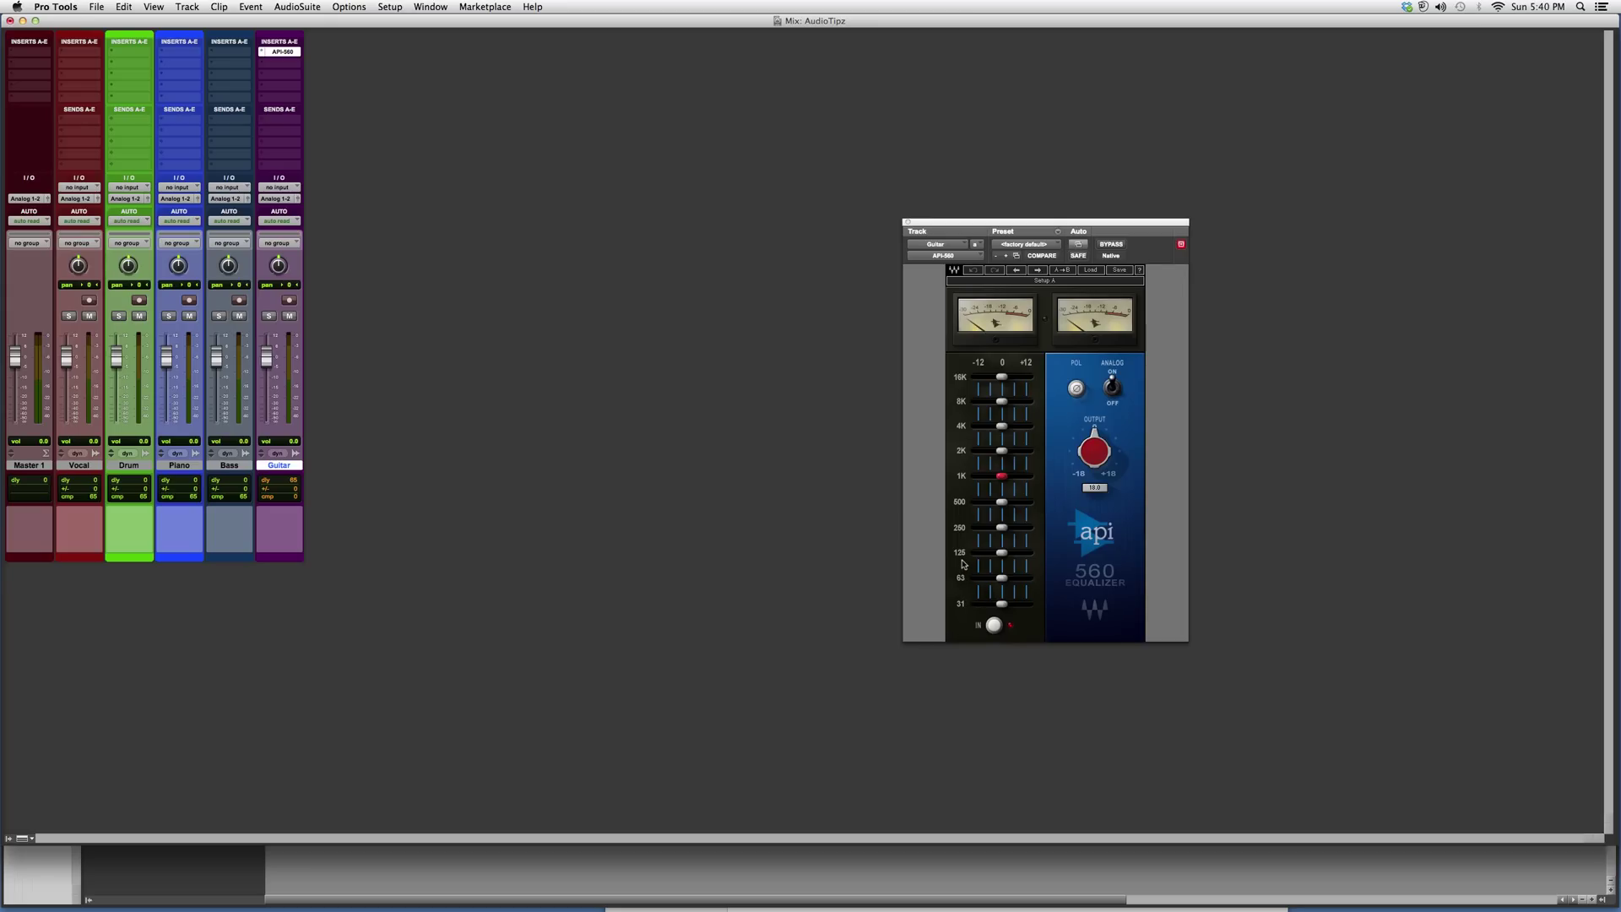
{"action": "mouse_move", "coordinate": [962, 580]}
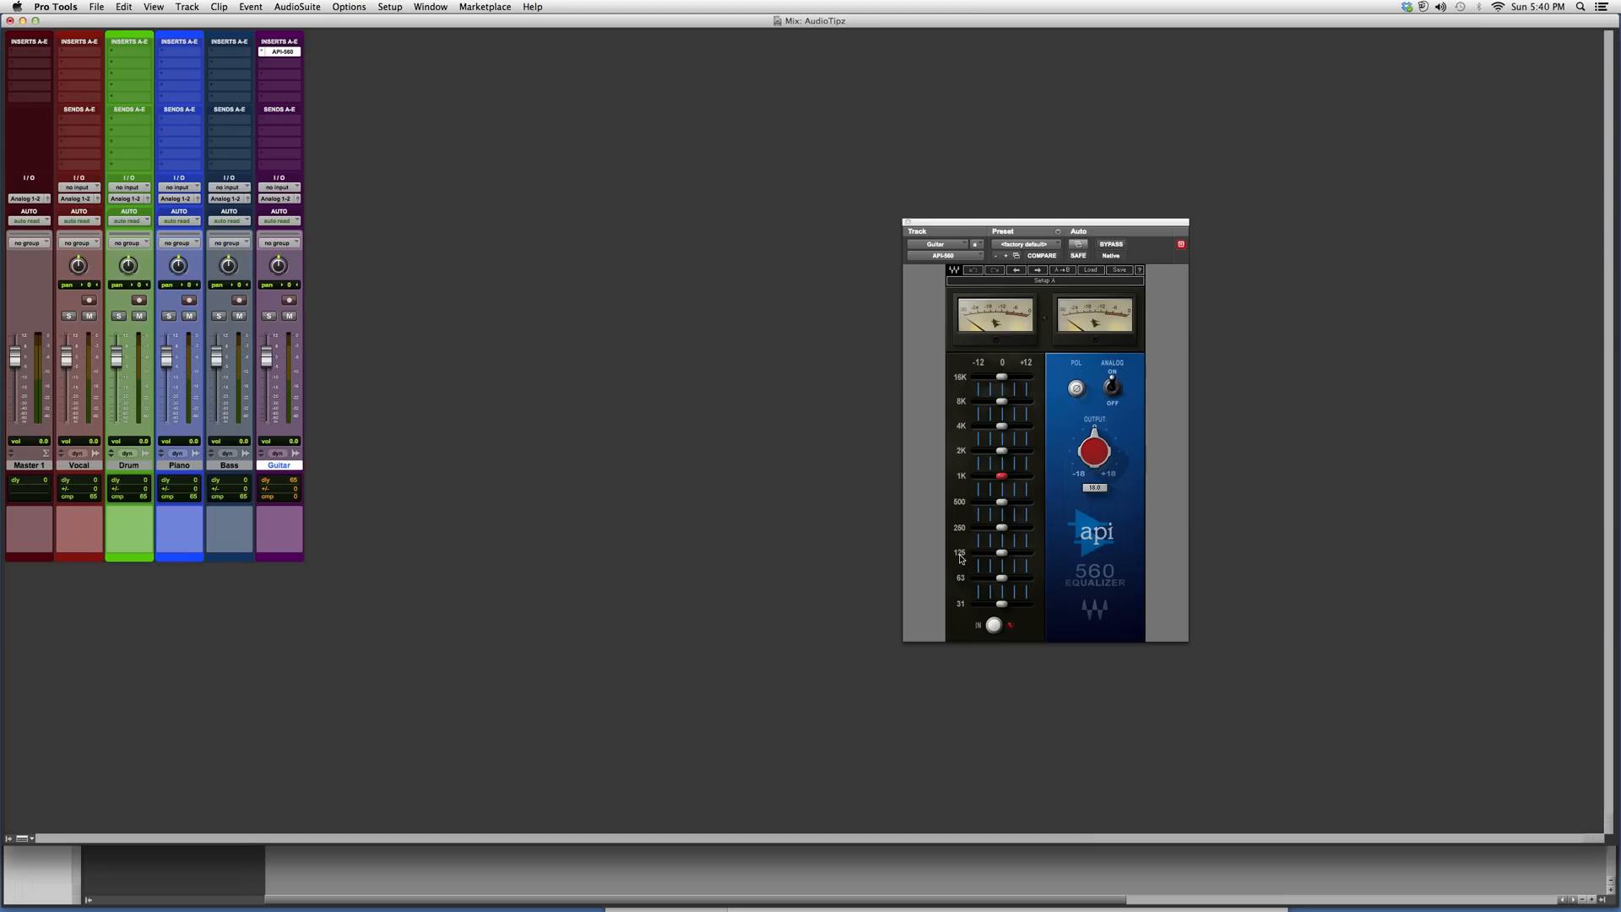
{"action": "mouse_move", "coordinate": [967, 555]}
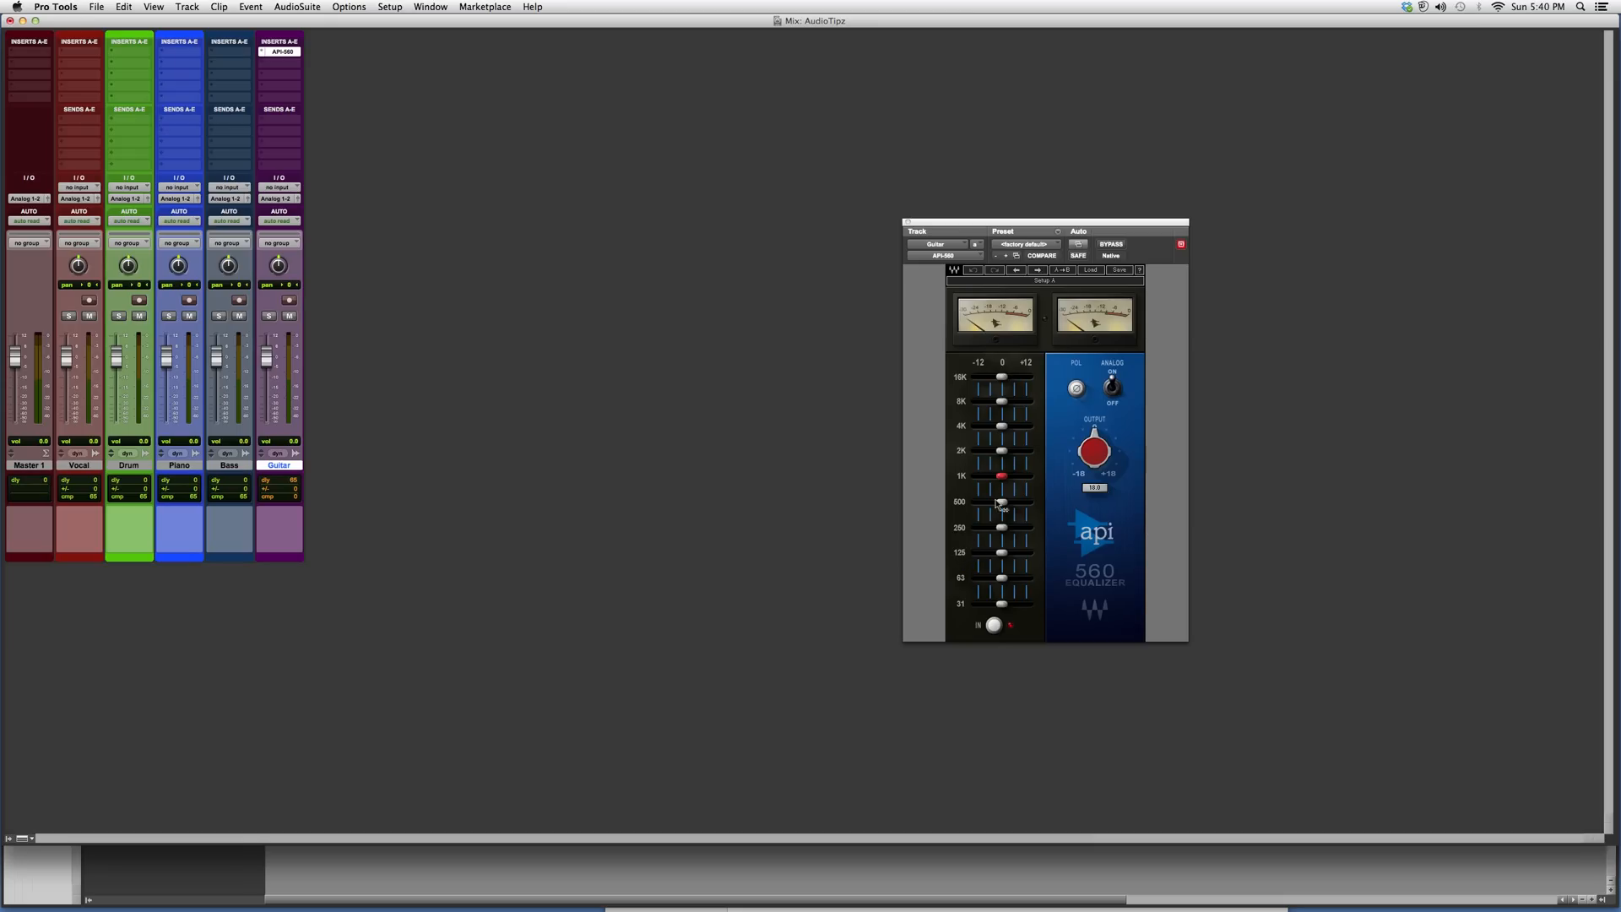
{"action": "left_click_drag", "start_coordinate": [1002, 540], "coordinate": [1008, 551]}
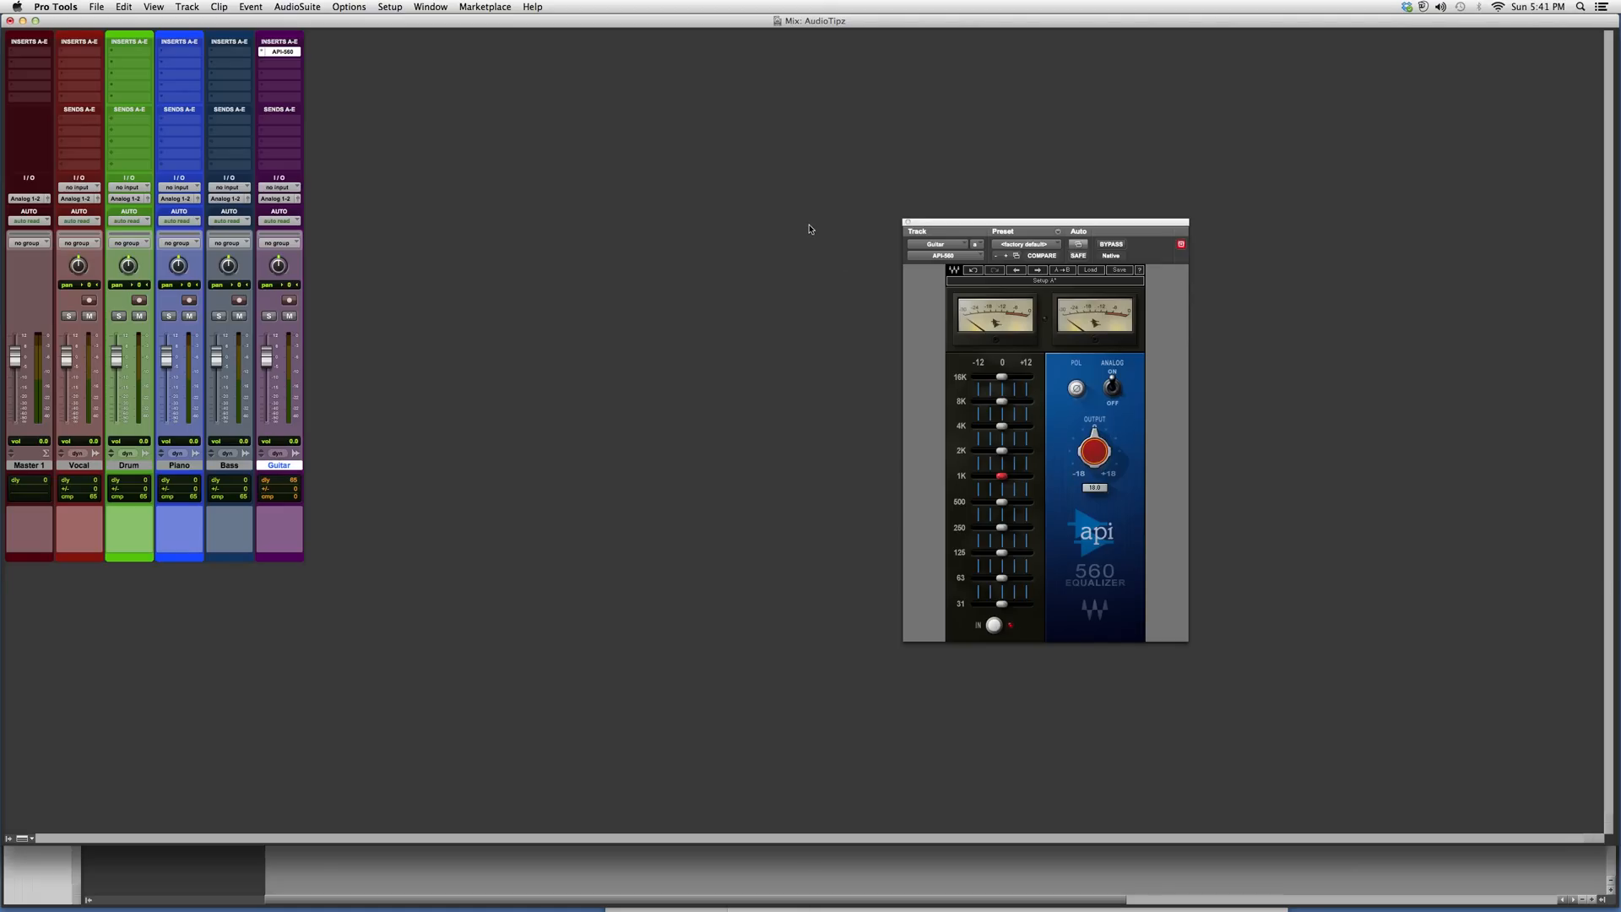
{"action": "mouse_move", "coordinate": [806, 236]}
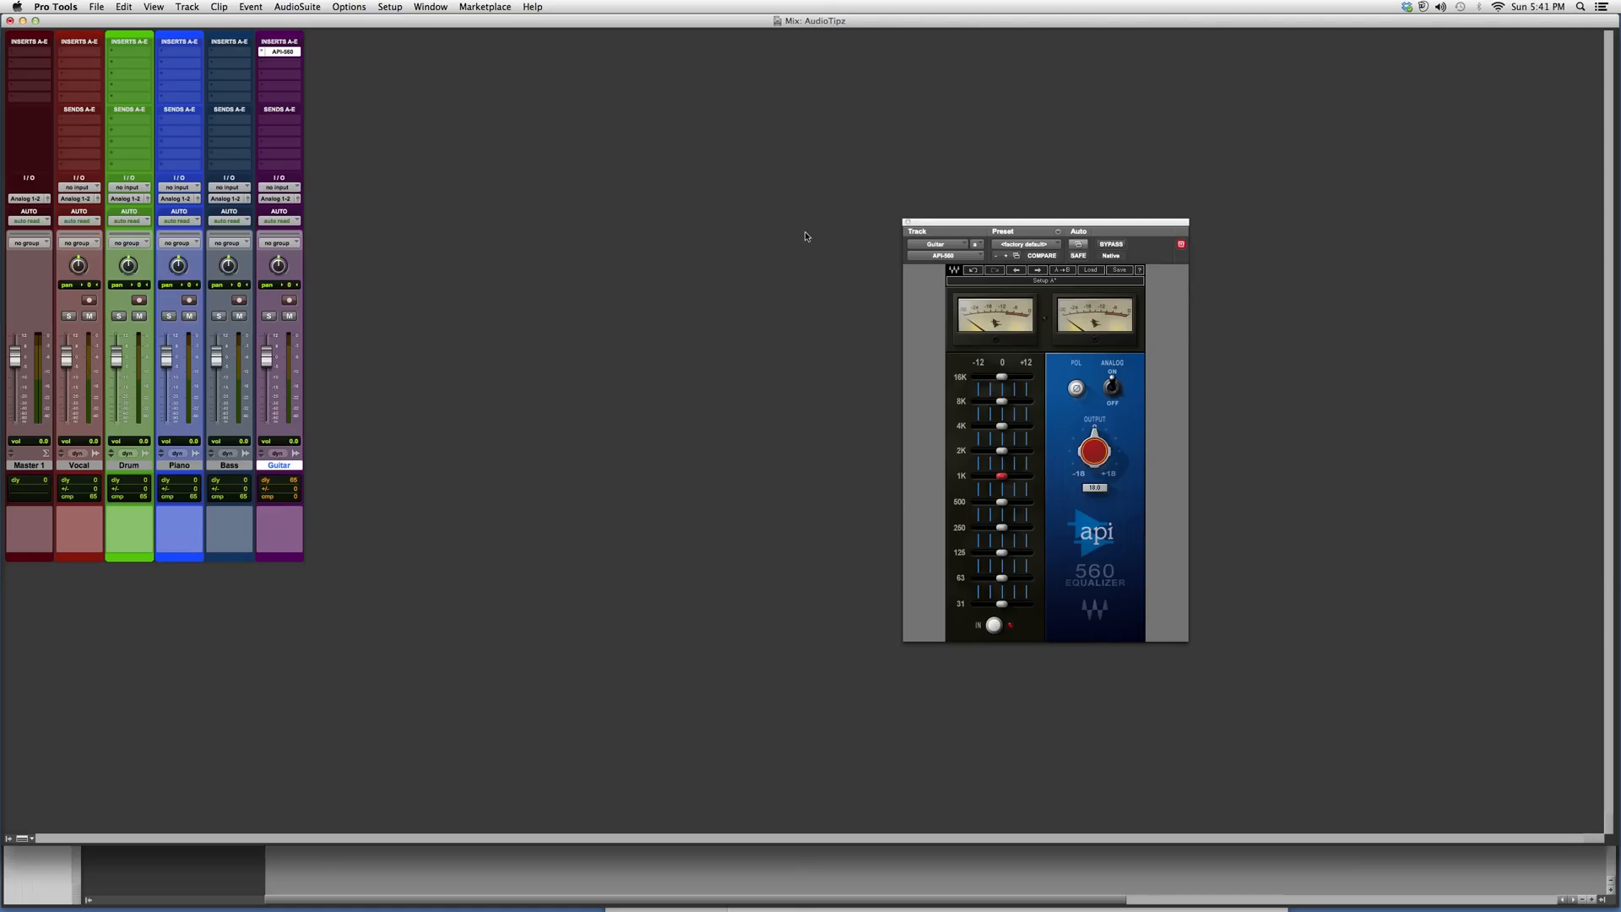
{"action": "mouse_move", "coordinate": [779, 239]}
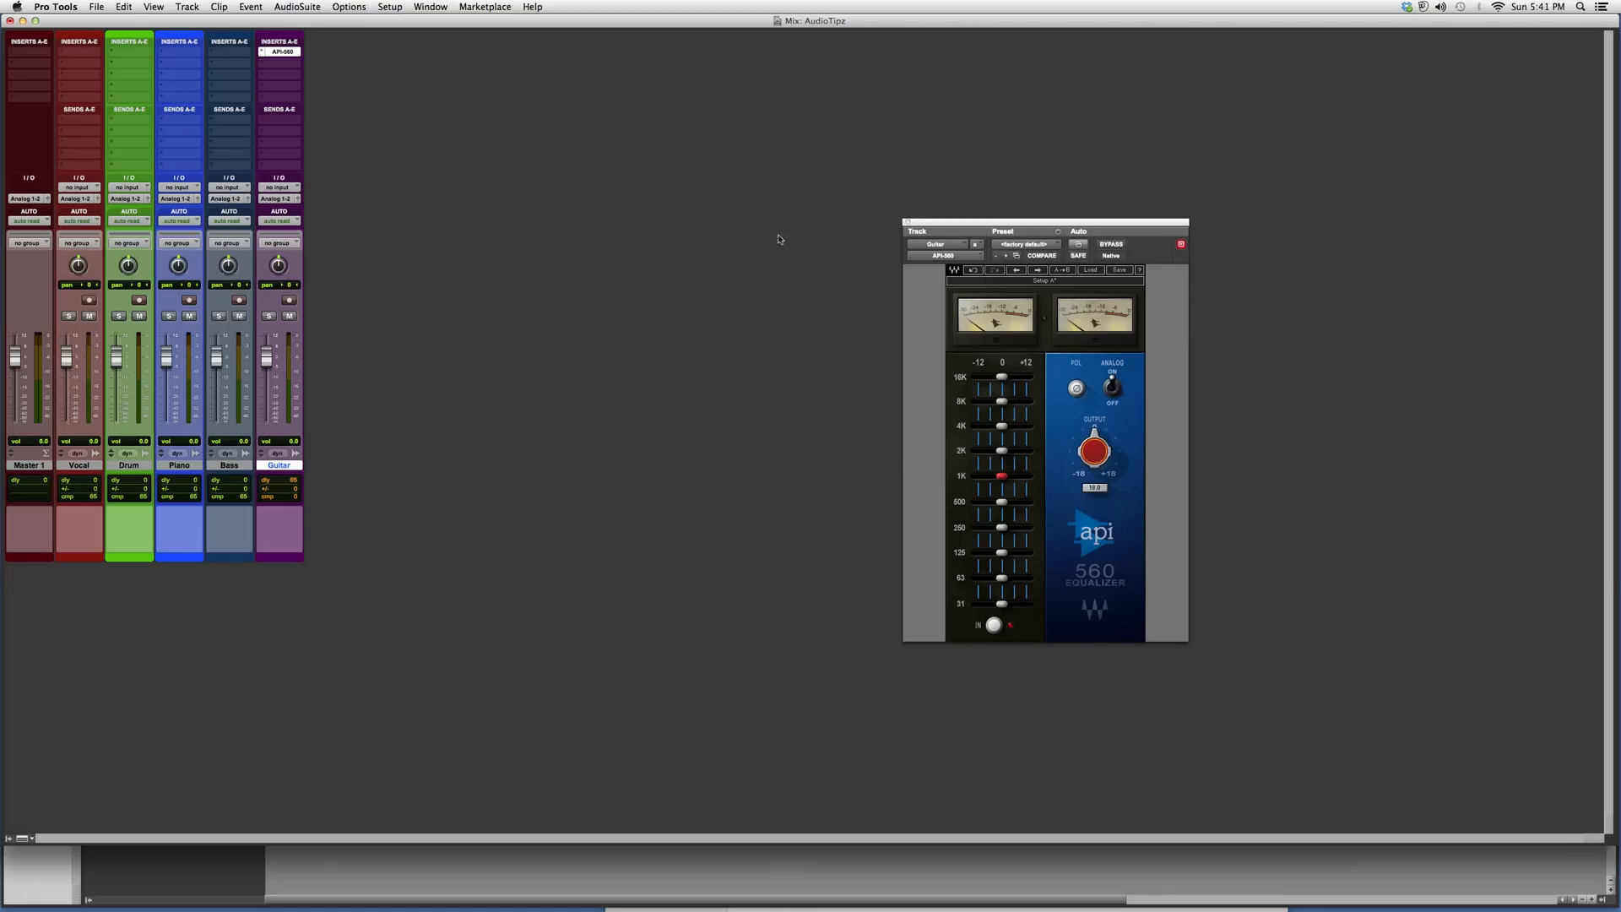
{"action": "mouse_move", "coordinate": [766, 235]}
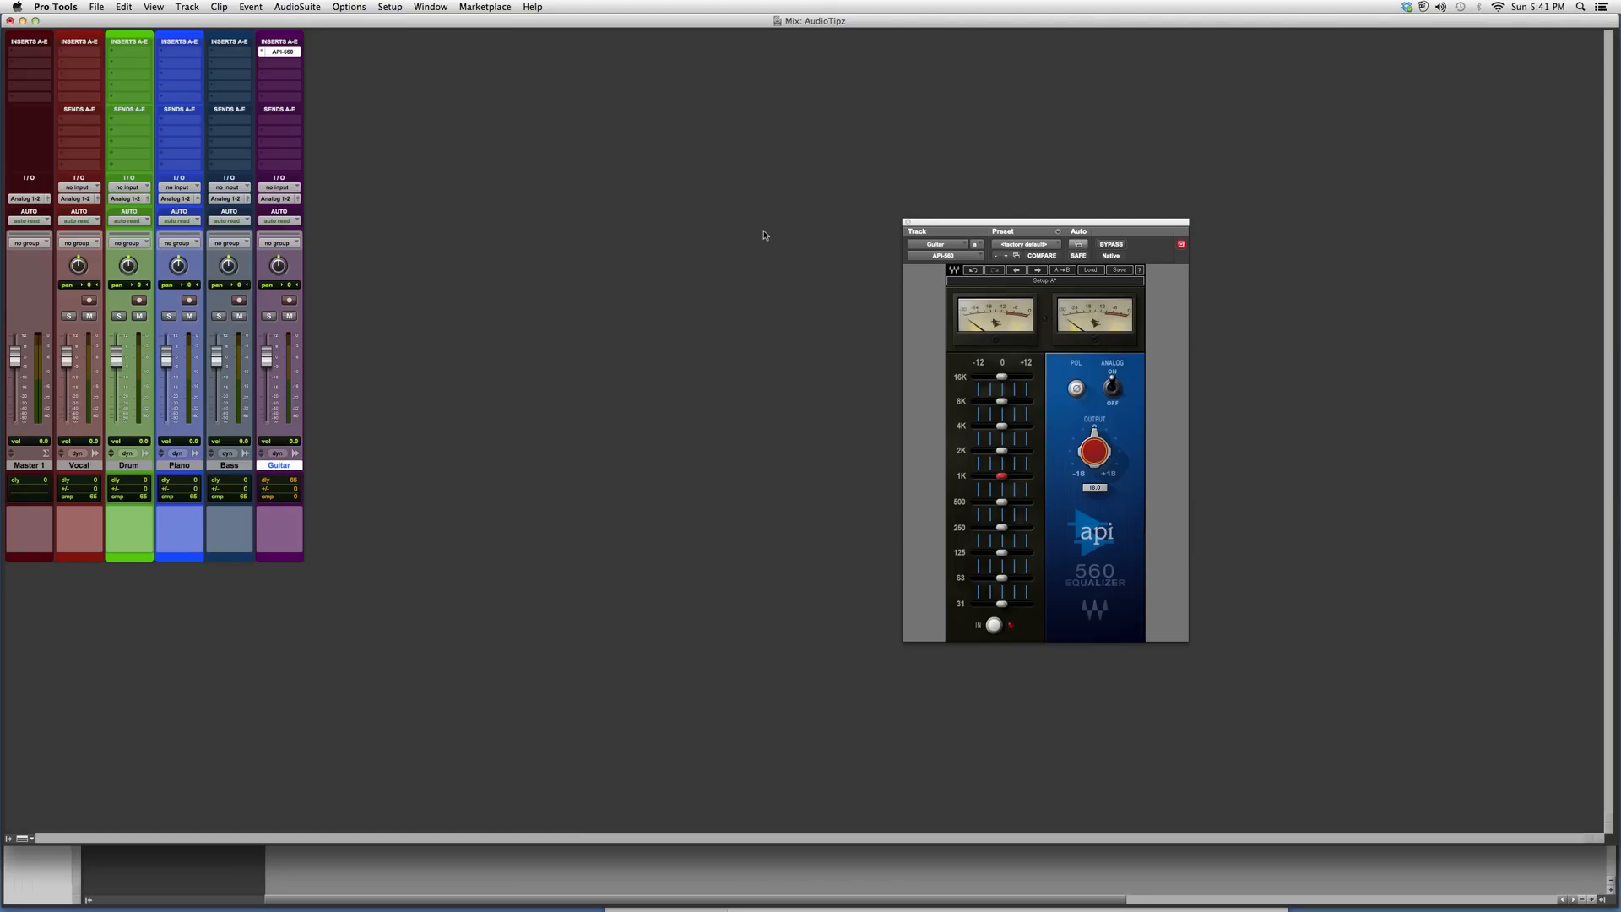